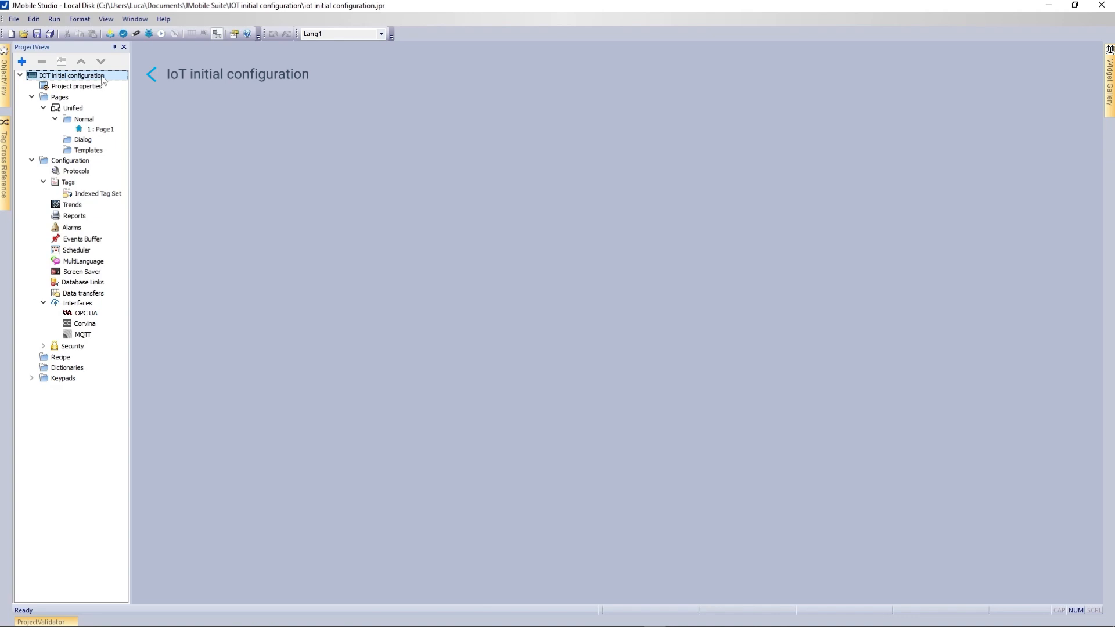
Open the Corvina page under Configuration > Interfaces in the ProjectView
{"action": "left_click", "coordinate": [70, 161]}
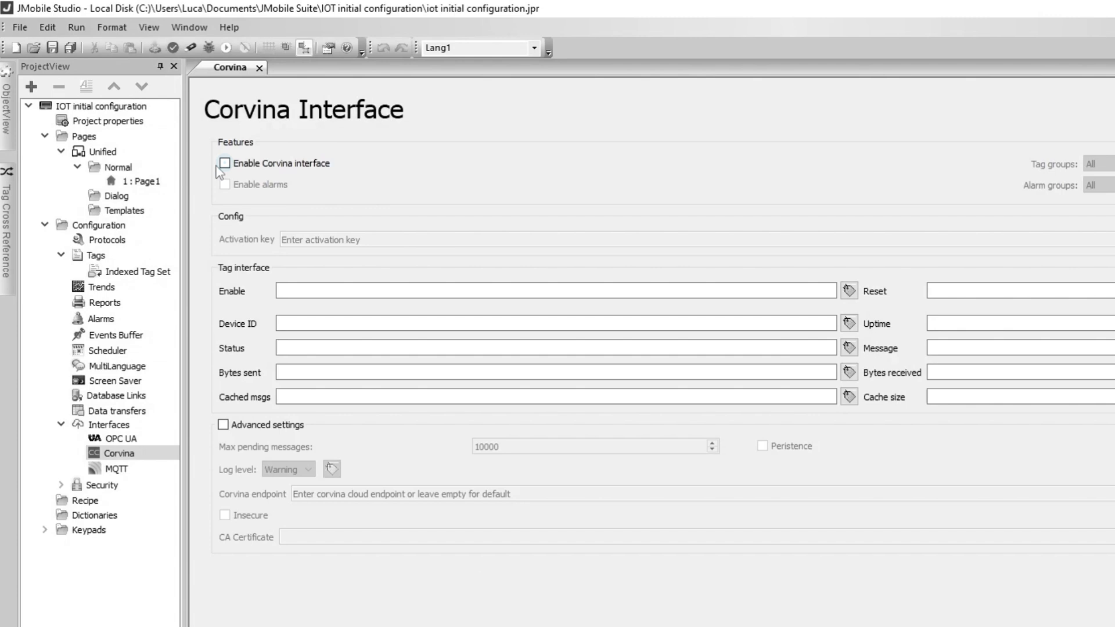
Tick 'Enable Corvina interface' and 'Enable alarms' on the Corvina Interface page
{"action": "left_click", "coordinate": [225, 163]}
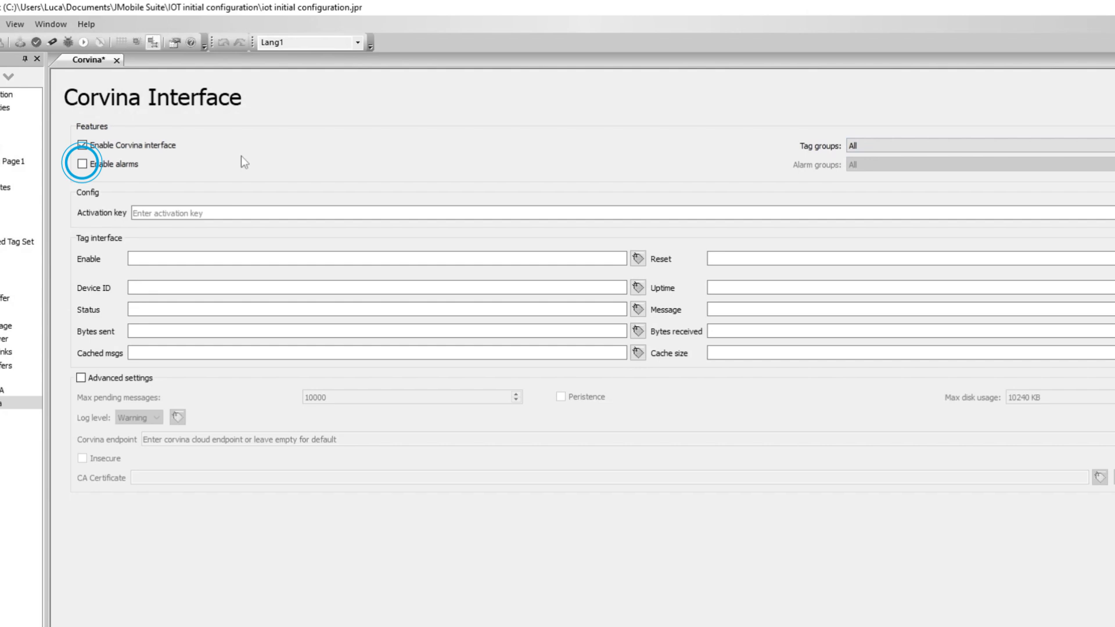
{"action": "left_click", "coordinate": [82, 164]}
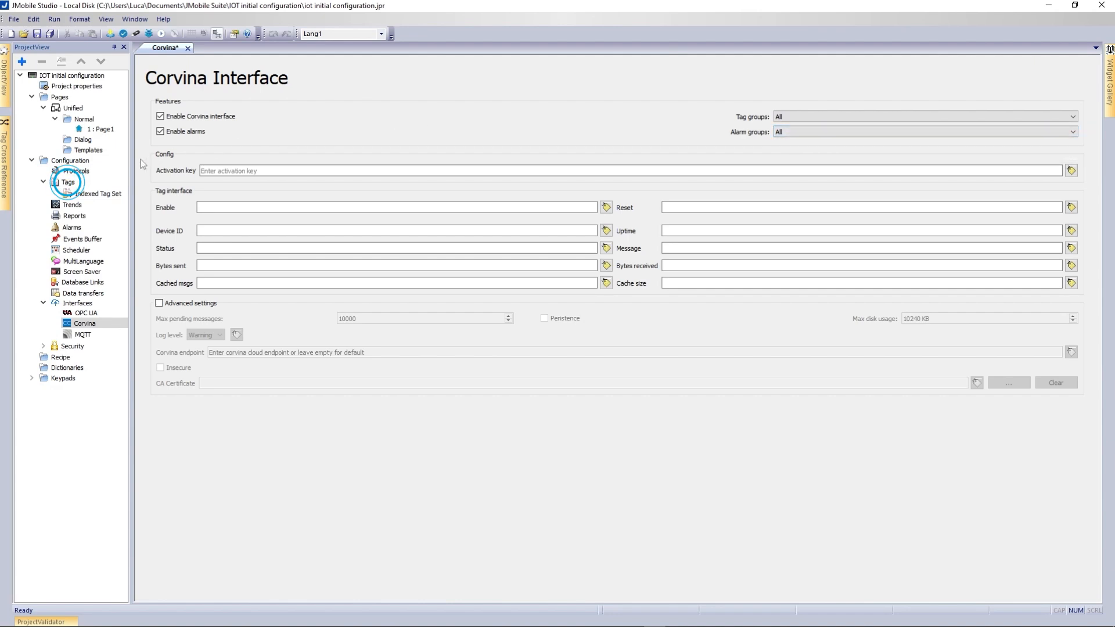
Review the three tags and three alarms with their groups, then return to the Corvina settings
{"action": "double_click", "coordinate": [69, 182]}
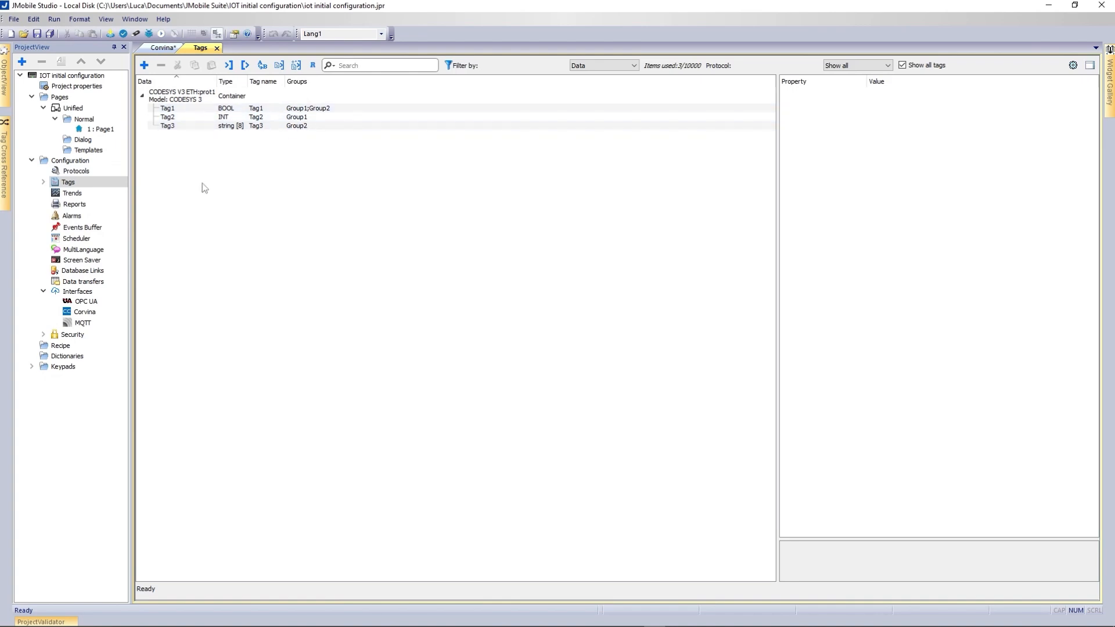
{"action": "left_click", "coordinate": [72, 216]}
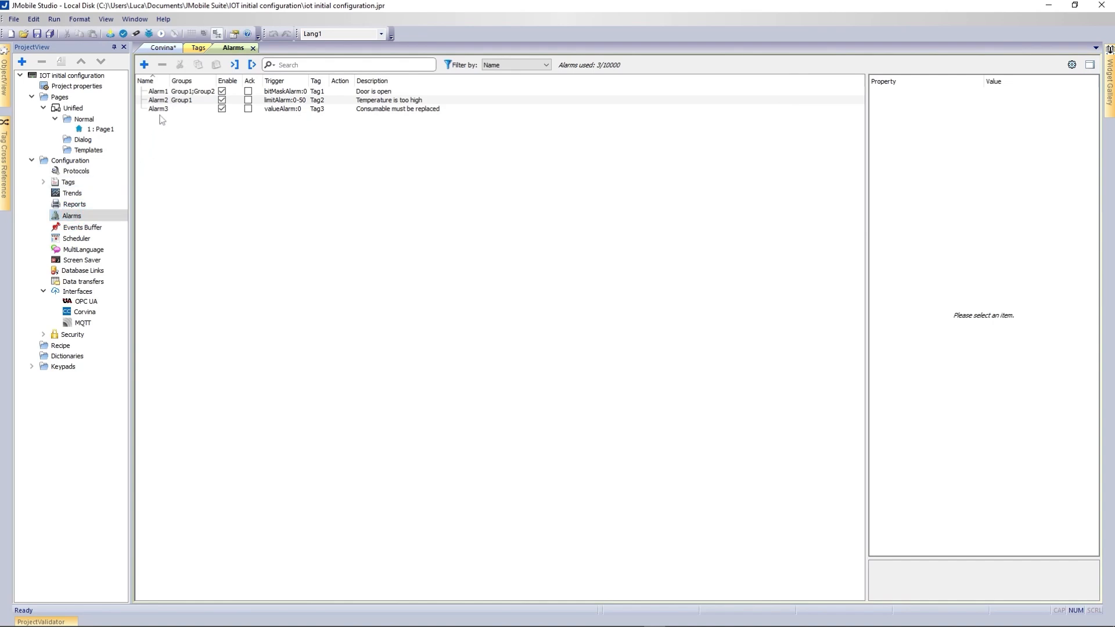
{"action": "left_click", "coordinate": [158, 99]}
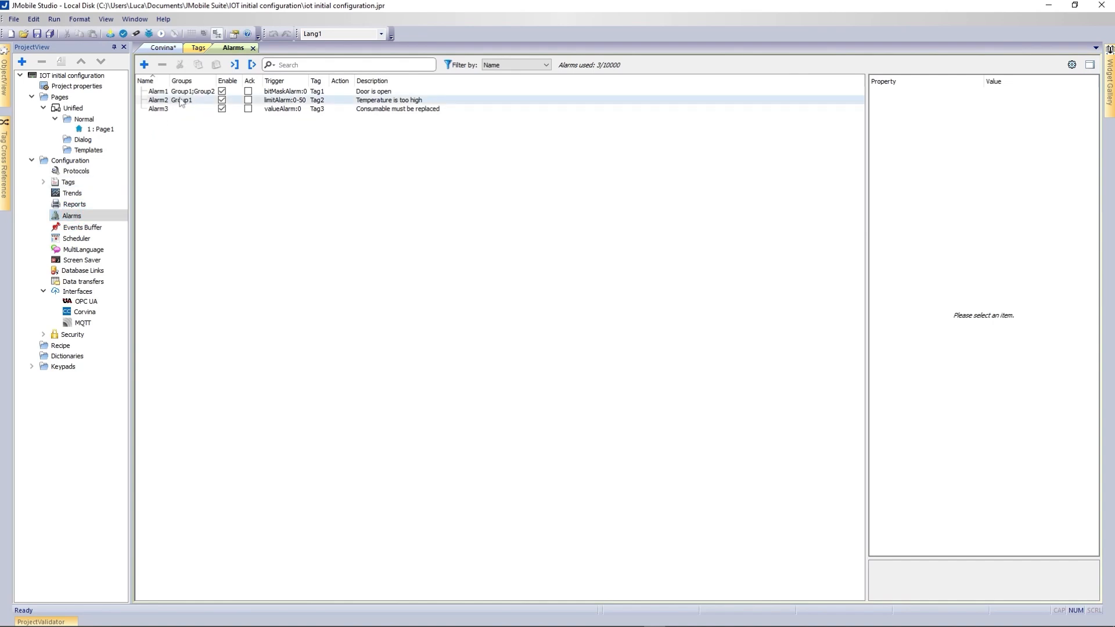
{"action": "left_click", "coordinate": [161, 47]}
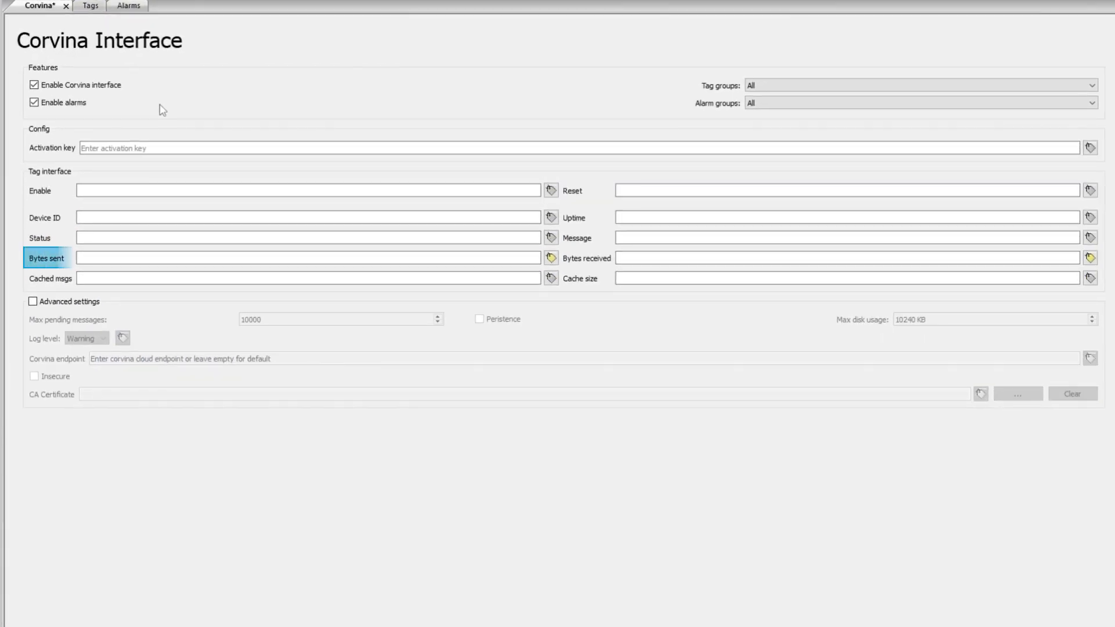
{"action": "mouse_move", "coordinate": [310, 258]}
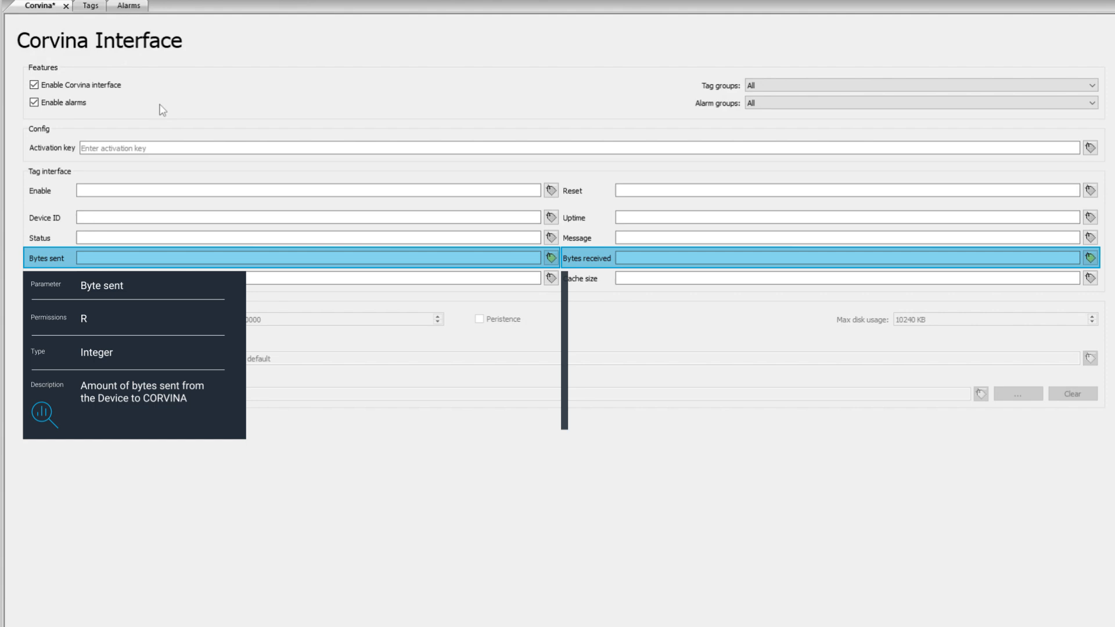
{"action": "mouse_move", "coordinate": [1099, 257]}
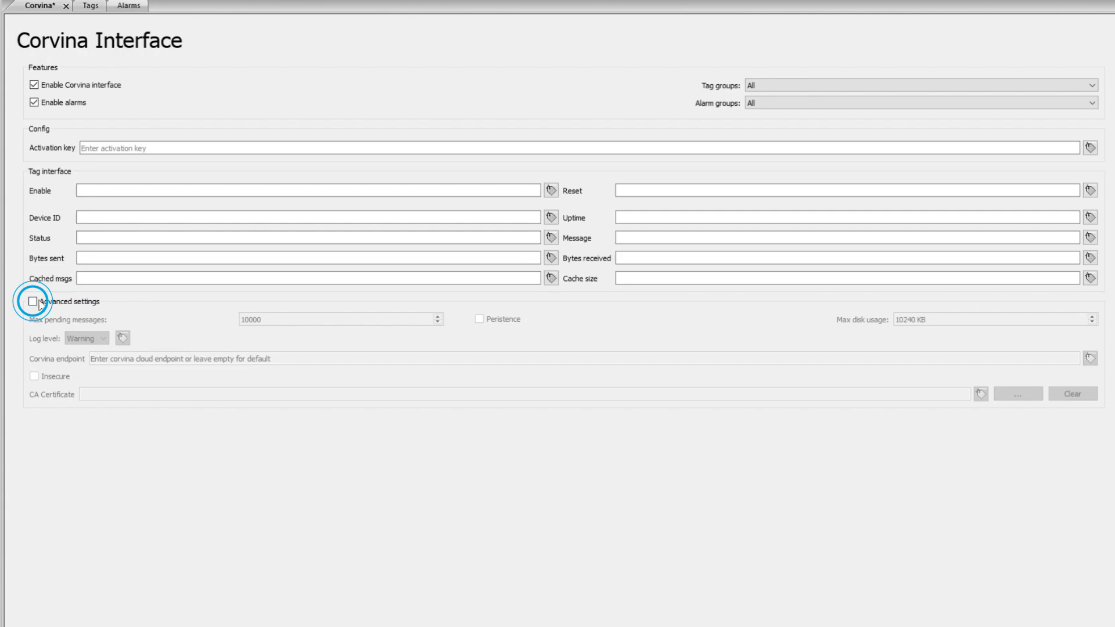
Tick 'Advanced settings' to reveal options like max pending messages (10000)
{"action": "left_click", "coordinate": [33, 302]}
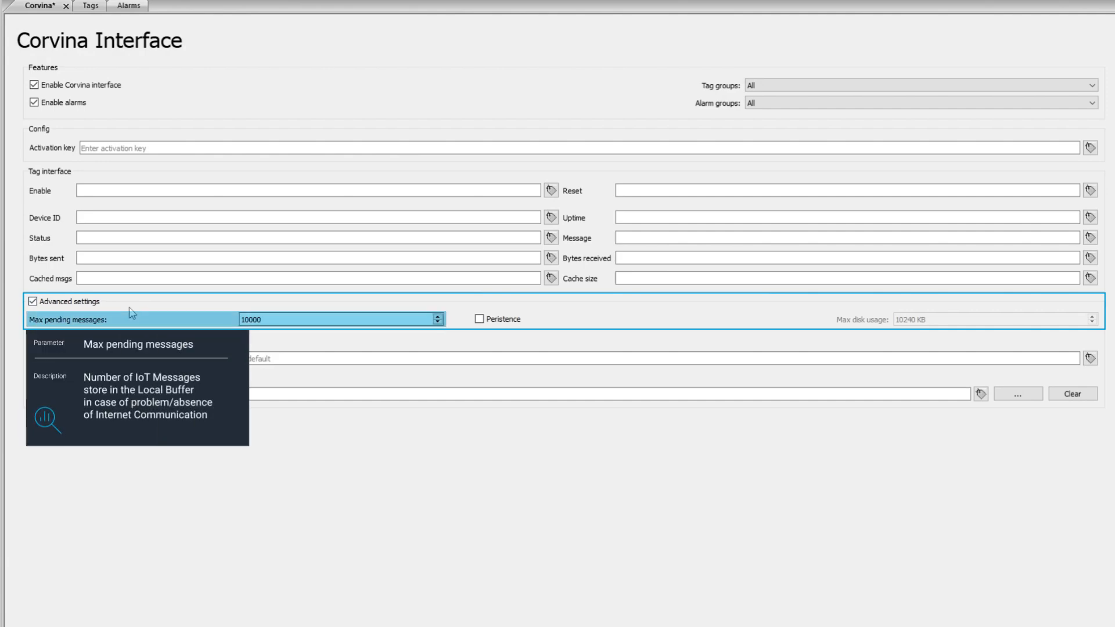
Tick 'Peristence' in Advanced settings, keeping max disk usage at 10240 KB
{"action": "left_click", "coordinate": [481, 326]}
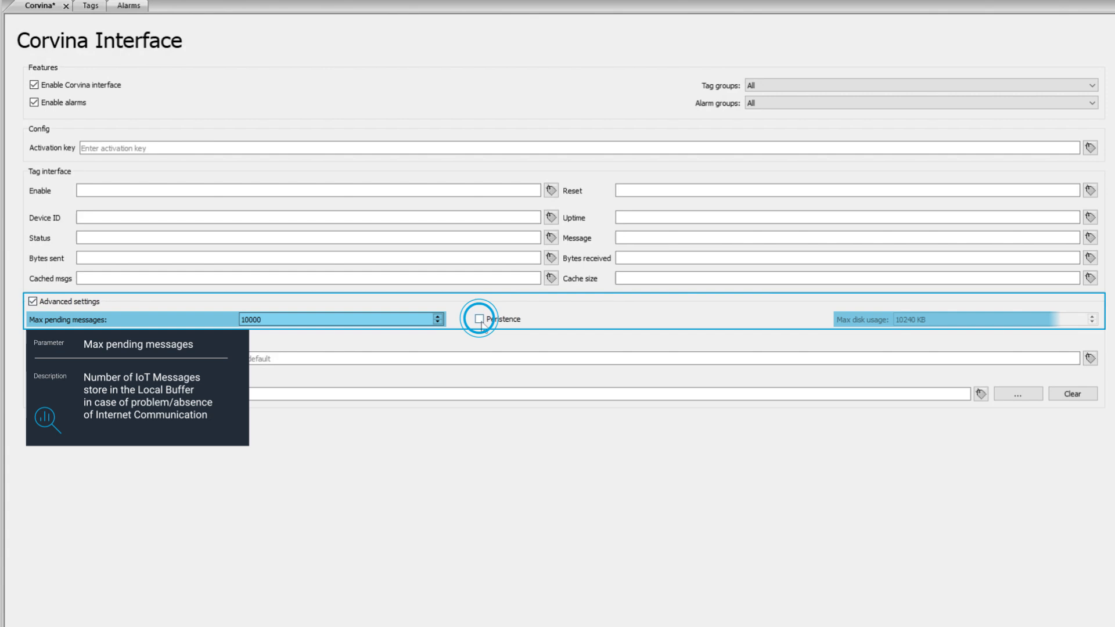
{"action": "left_click", "coordinate": [481, 319]}
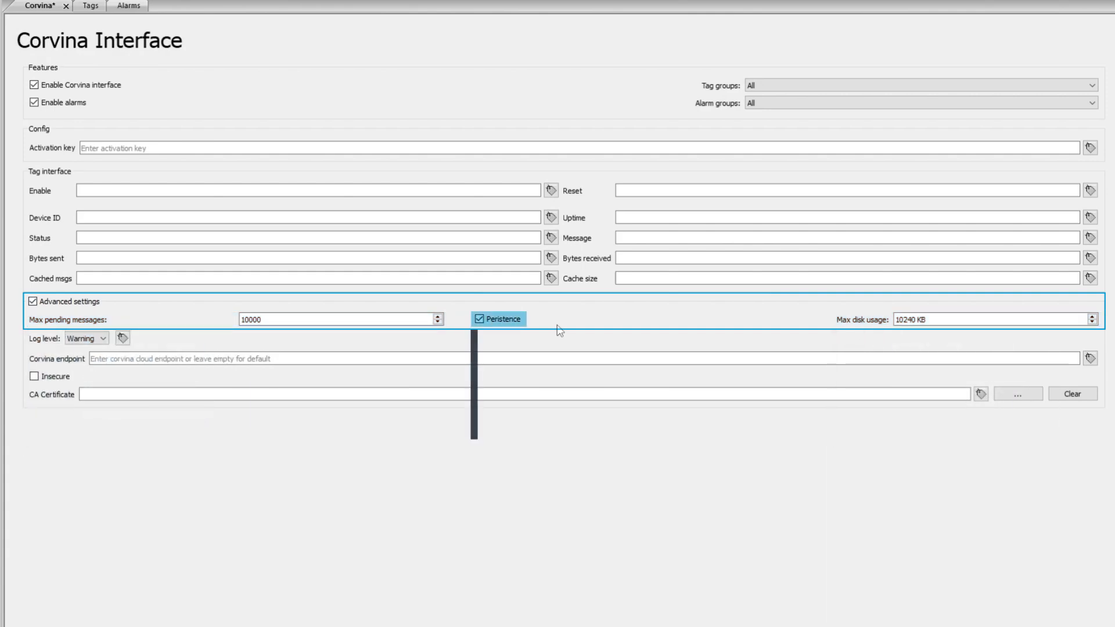
{"action": "mouse_move", "coordinate": [498, 319]}
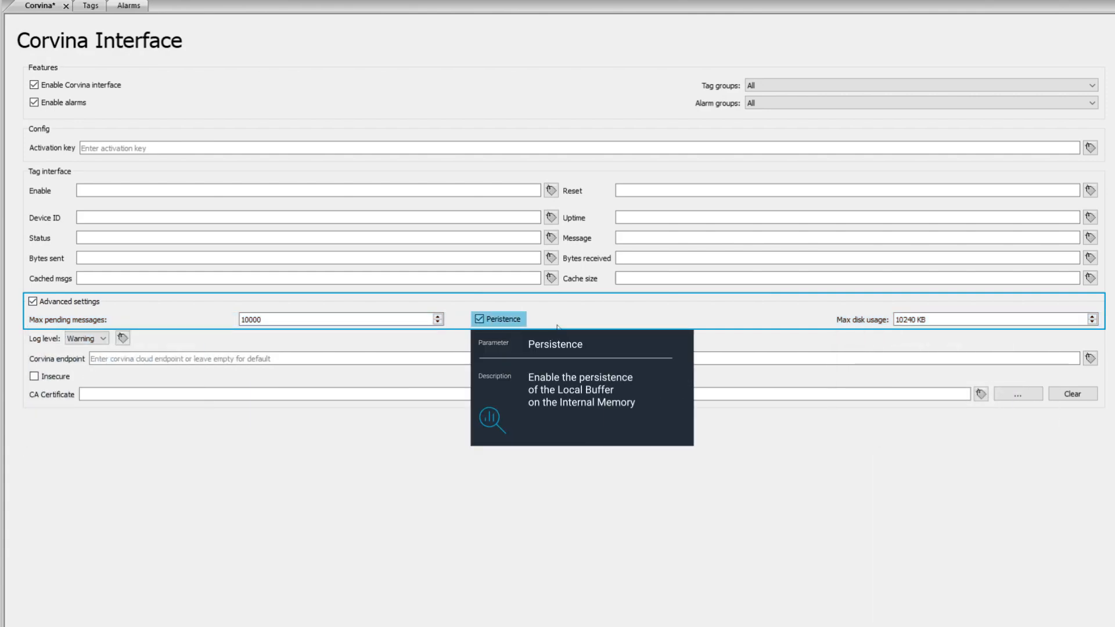